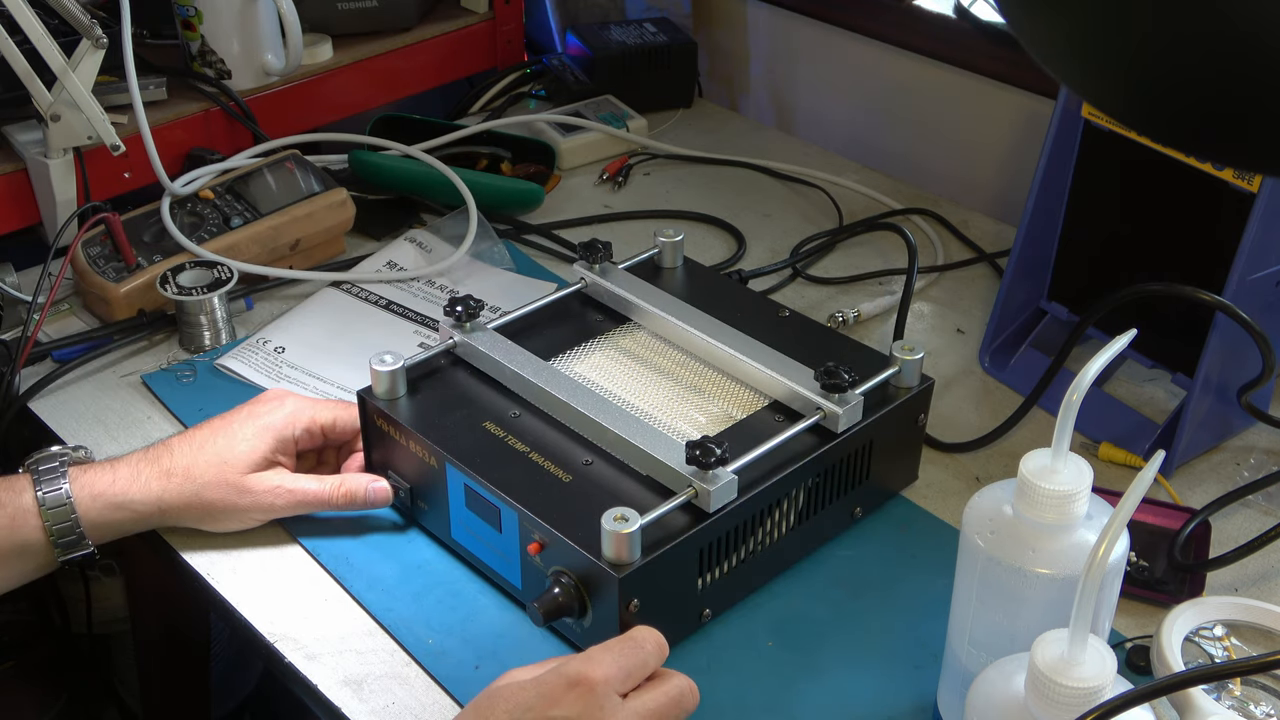
left_click(398, 490)
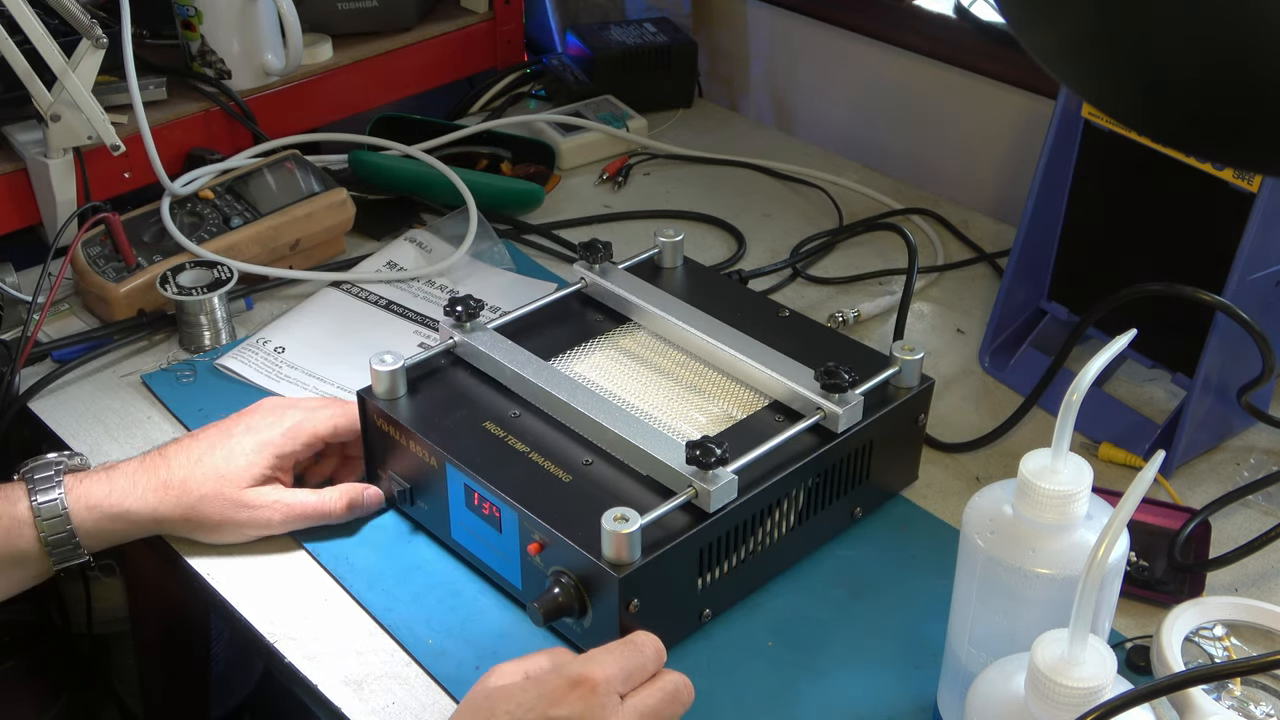